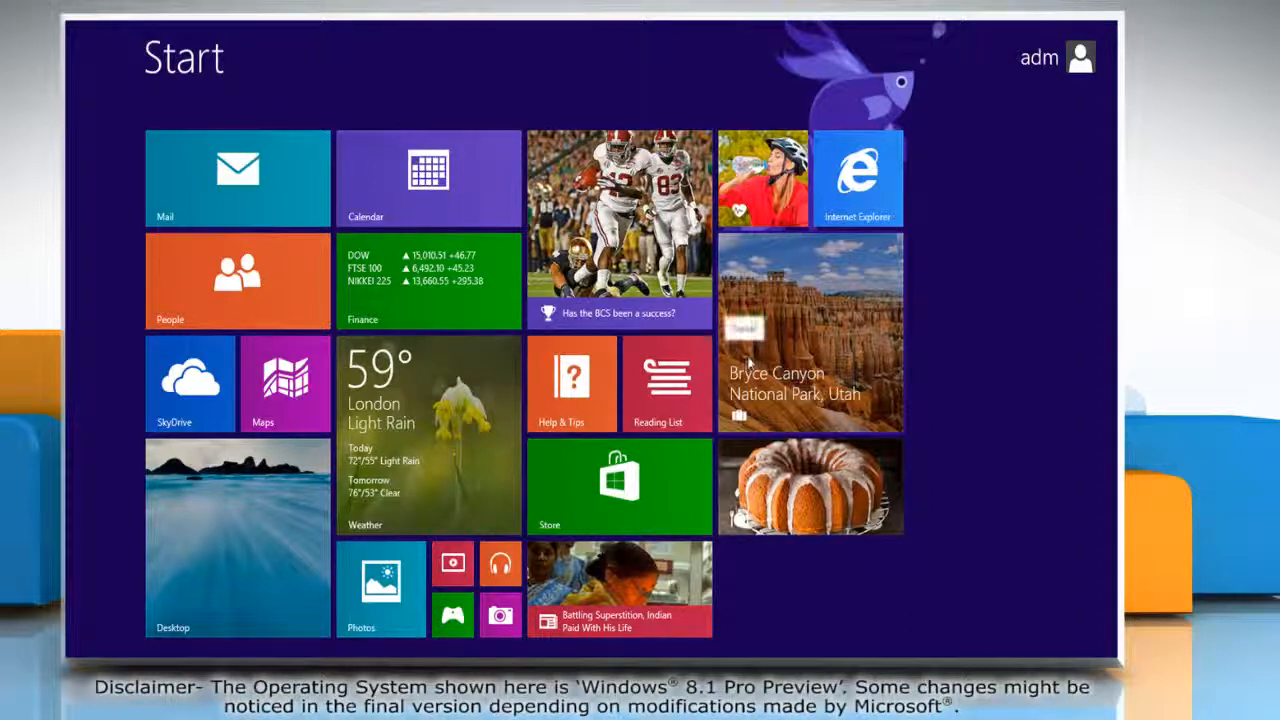
{"action": "mouse_move", "coordinate": [743, 297]}
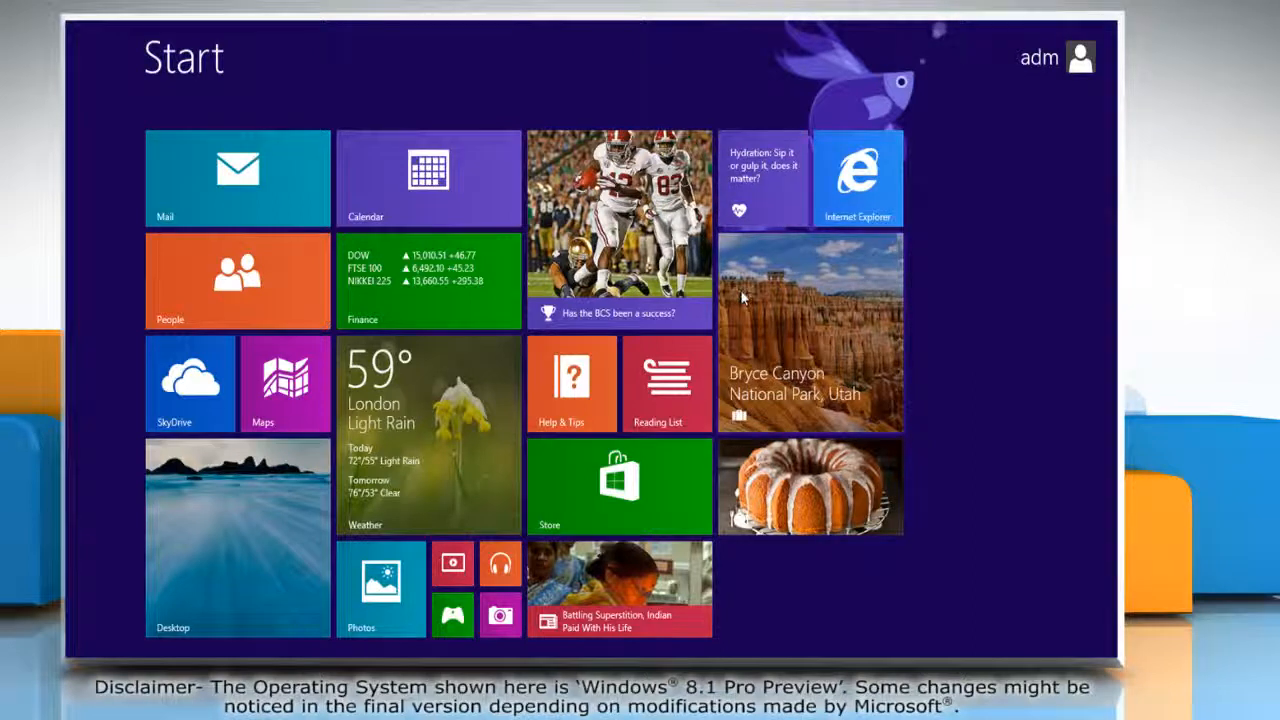
{"action": "mouse_move", "coordinate": [857, 190]}
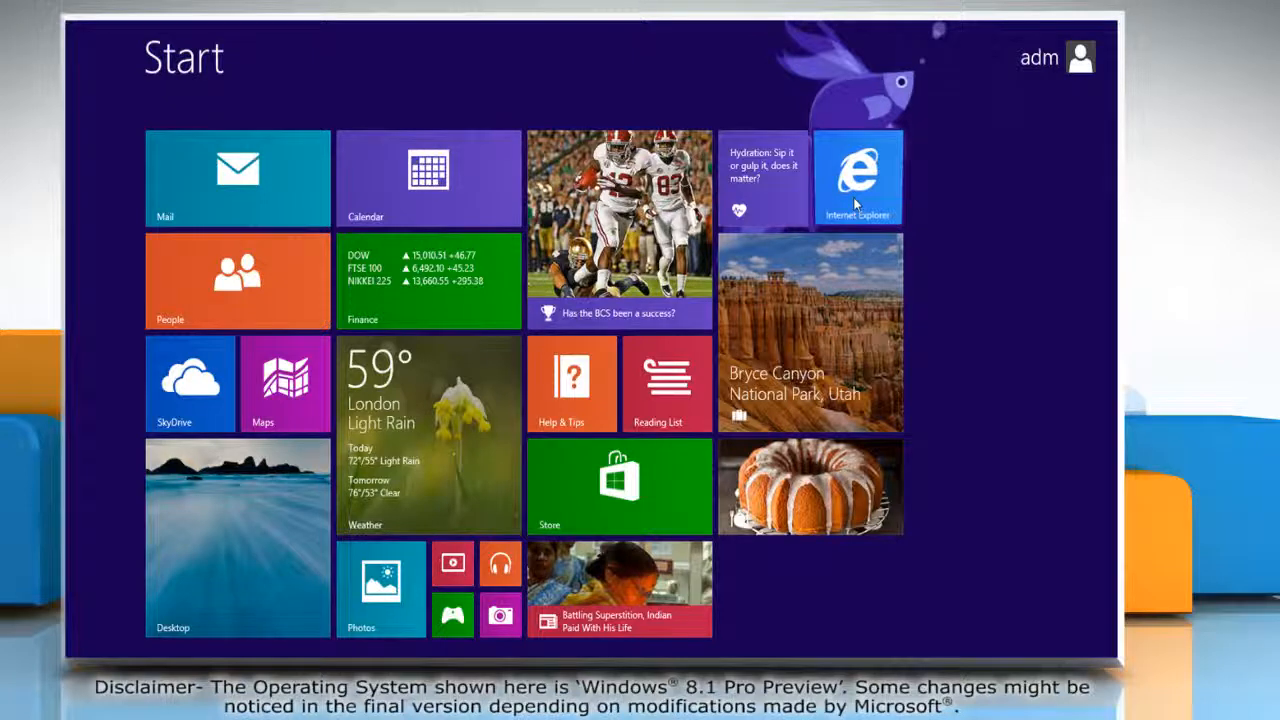
Step: Launch Internet Explorer and switch the iYogi tech support page to the desktop browser
{"action": "left_click", "coordinate": [860, 178]}
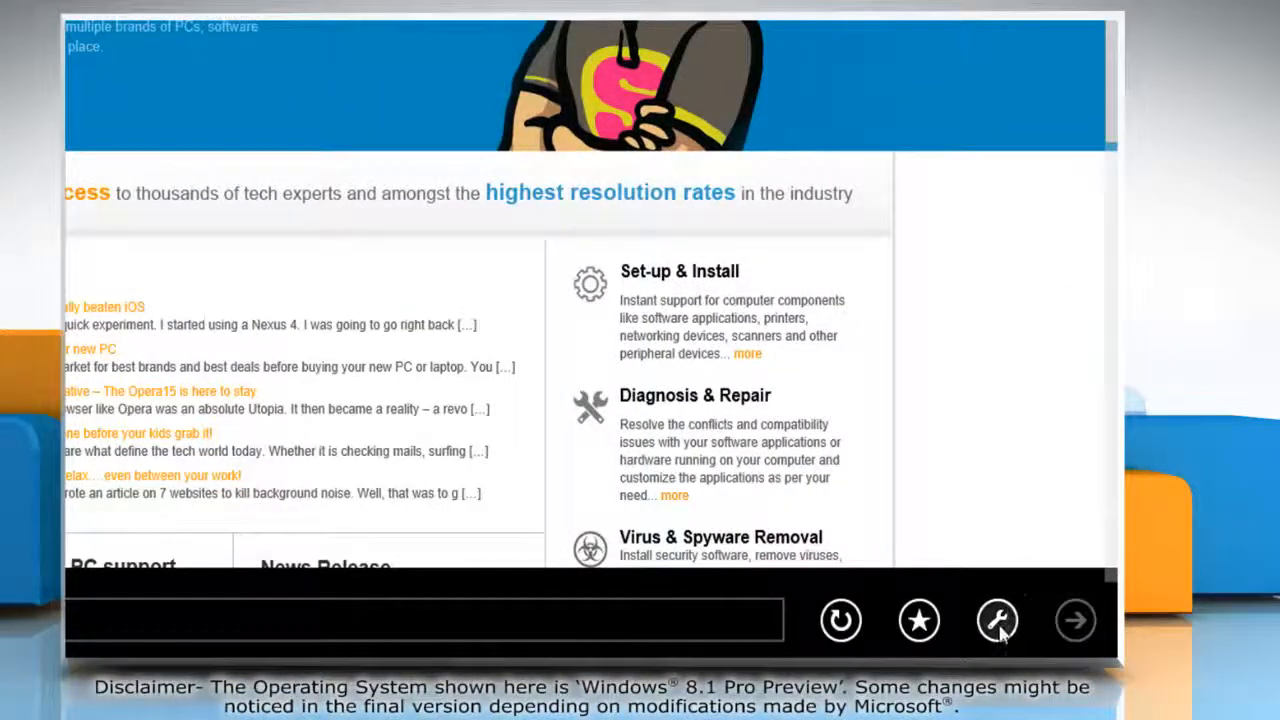
{"action": "left_click", "coordinate": [995, 621]}
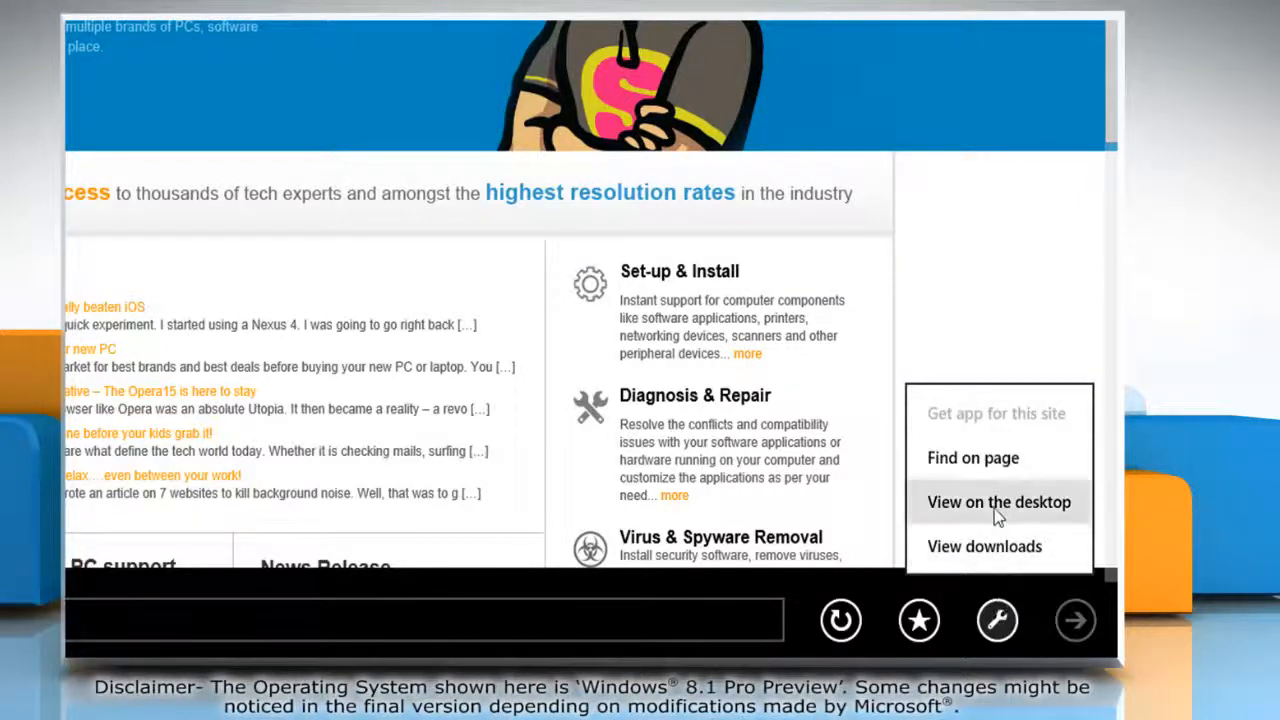
{"action": "left_click", "coordinate": [999, 502]}
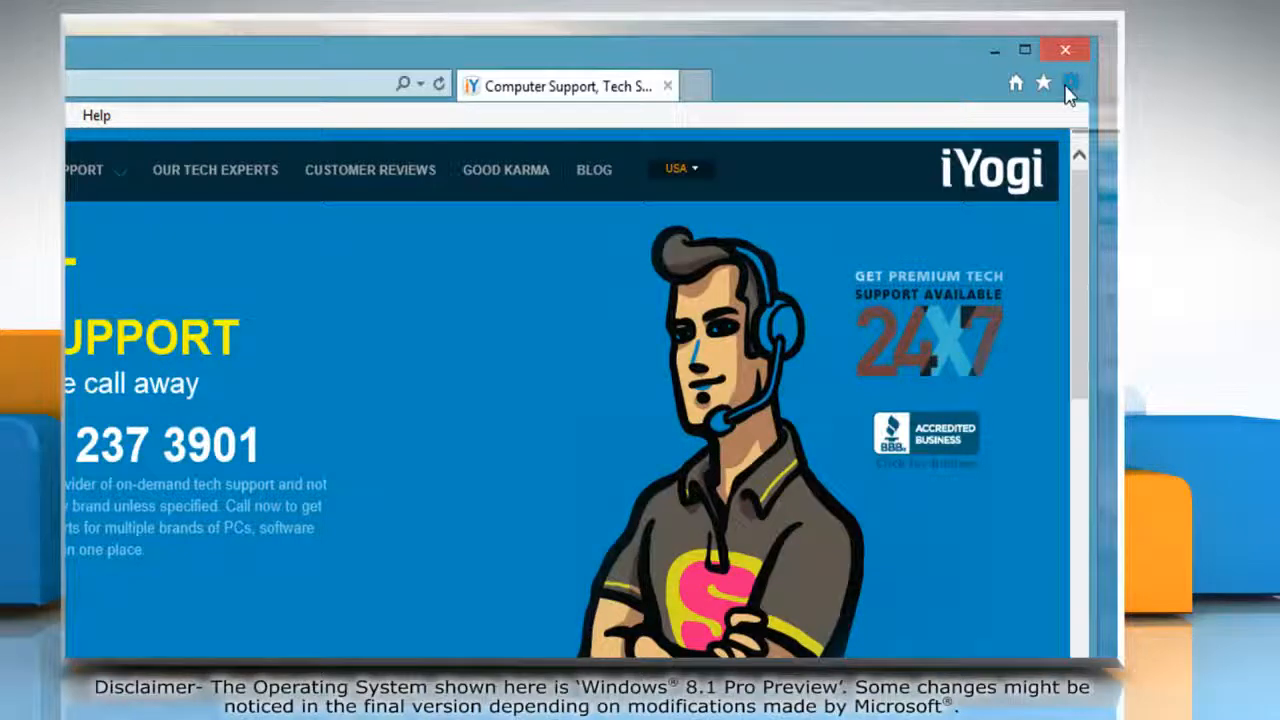
Step: In Internet Options, raise the Internet zone privacy slider from Medium to High
{"action": "left_click", "coordinate": [1073, 82]}
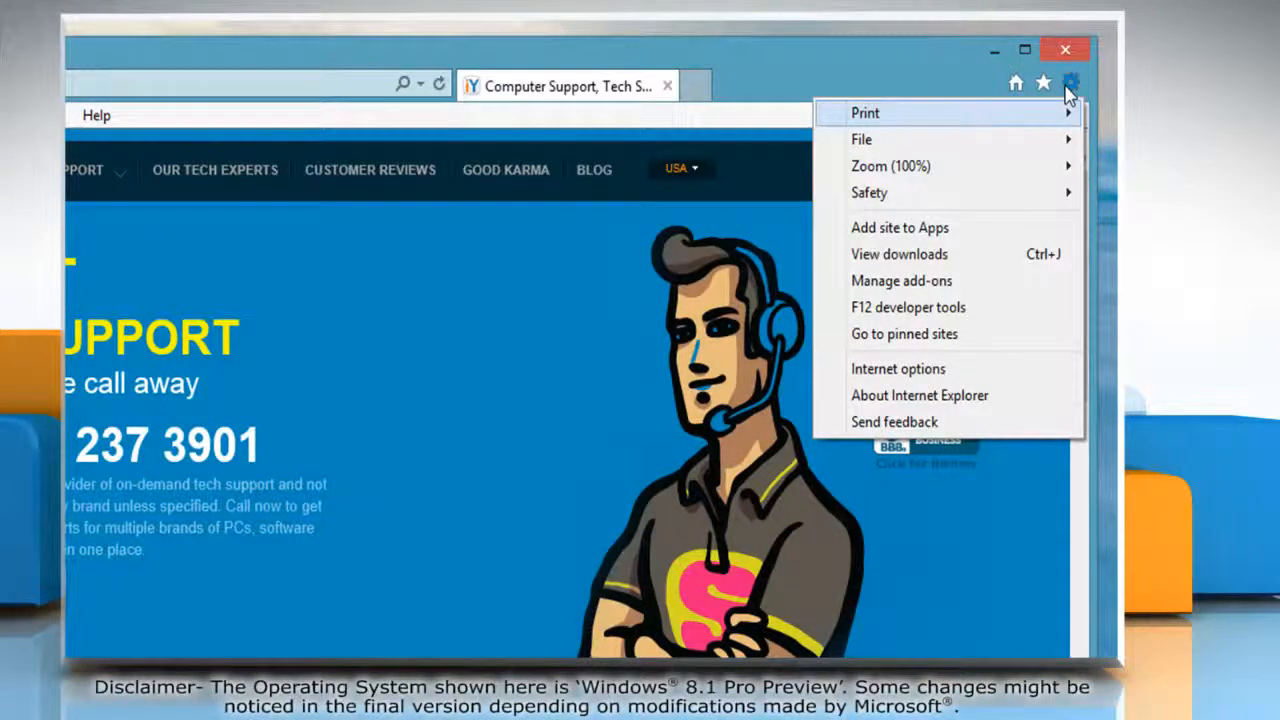
{"action": "left_click", "coordinate": [898, 368]}
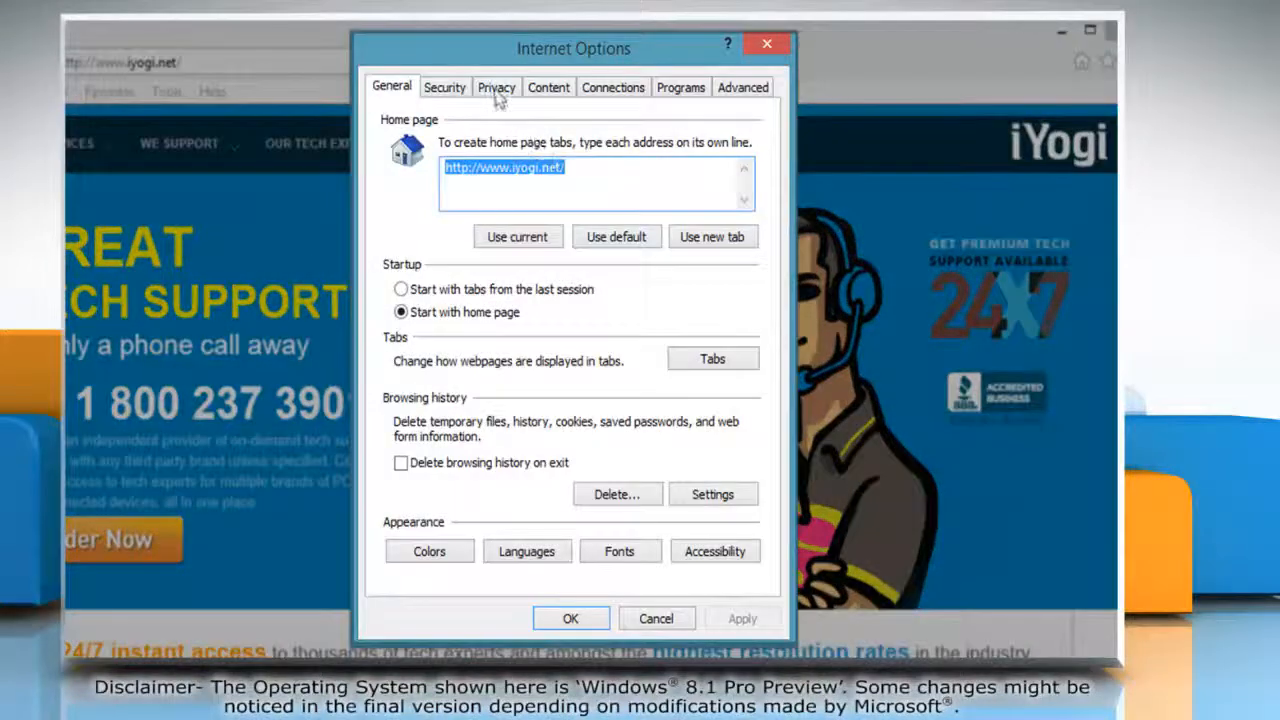
{"action": "left_click", "coordinate": [496, 87]}
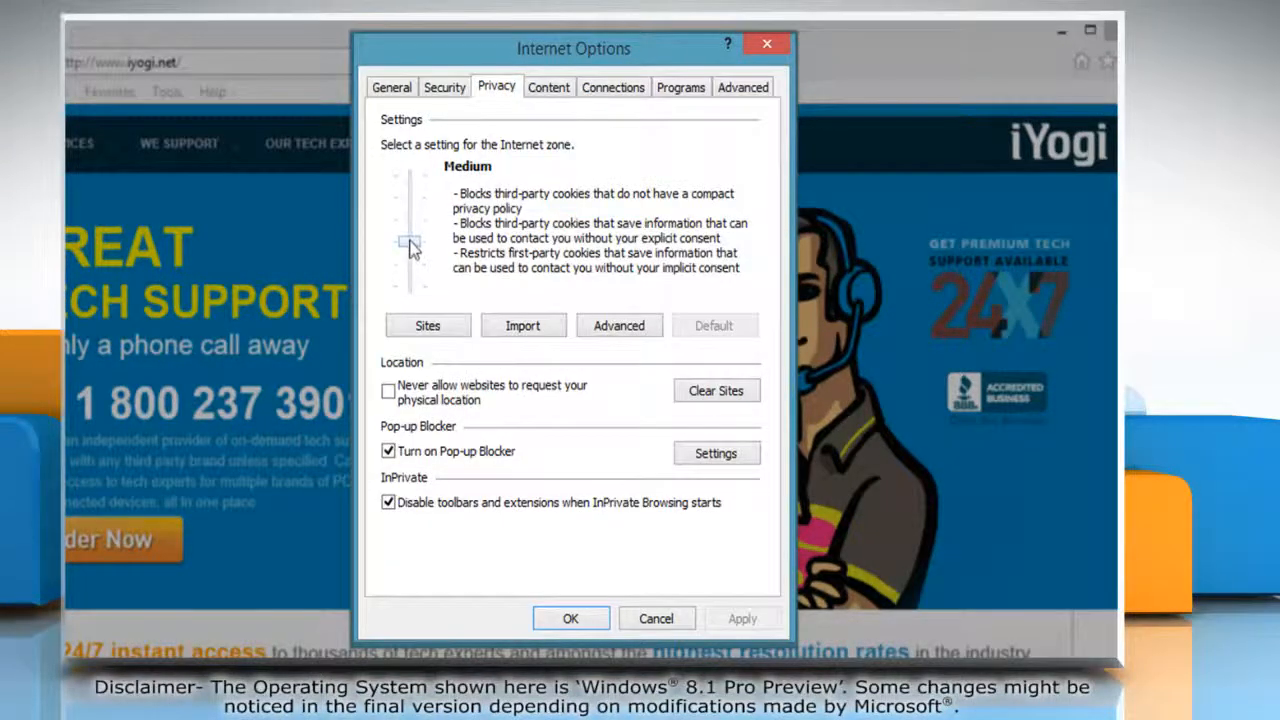
{"action": "left_click_drag", "start_coordinate": [410, 245], "coordinate": [410, 197]}
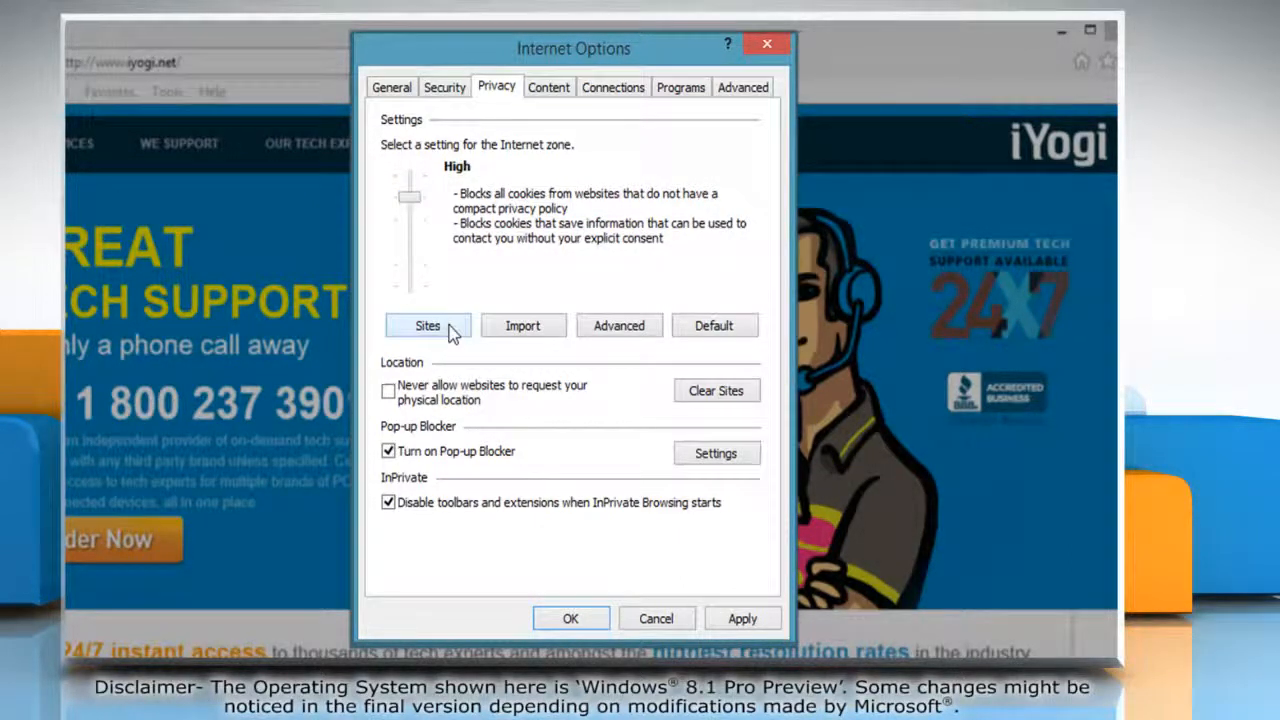
{"action": "left_click", "coordinate": [427, 325]}
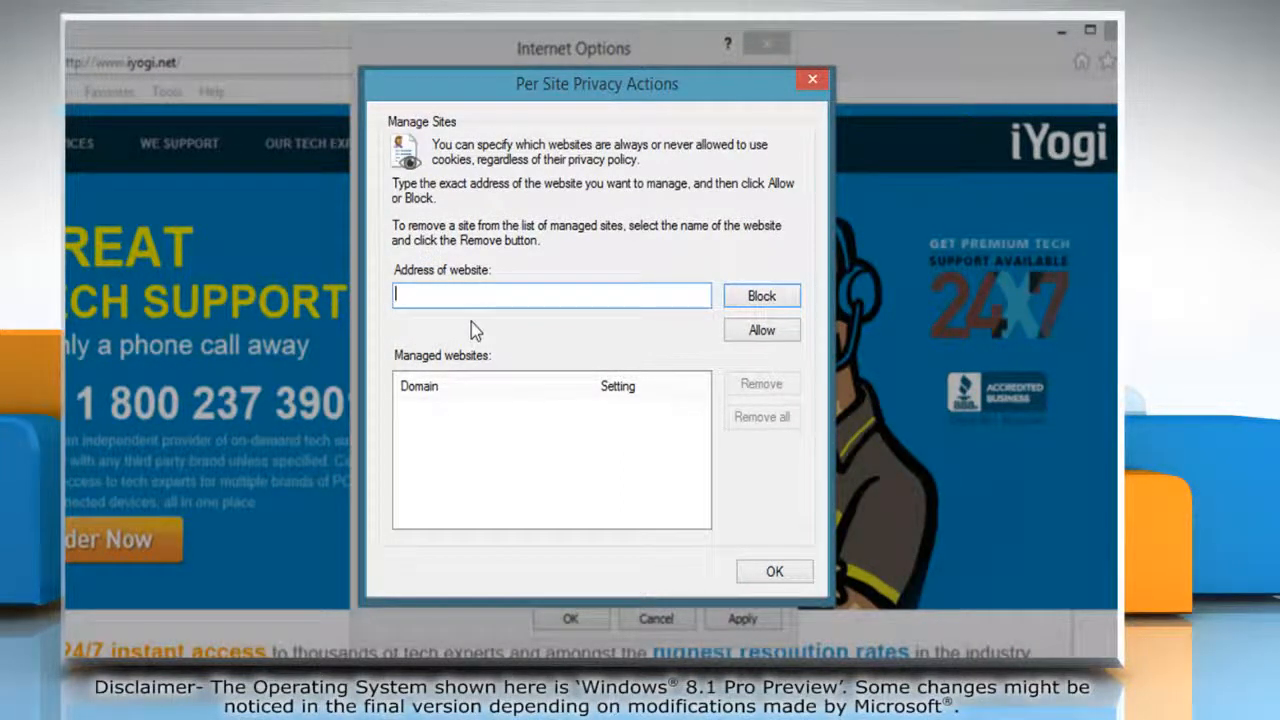
{"action": "type", "text": "www.gambli"}
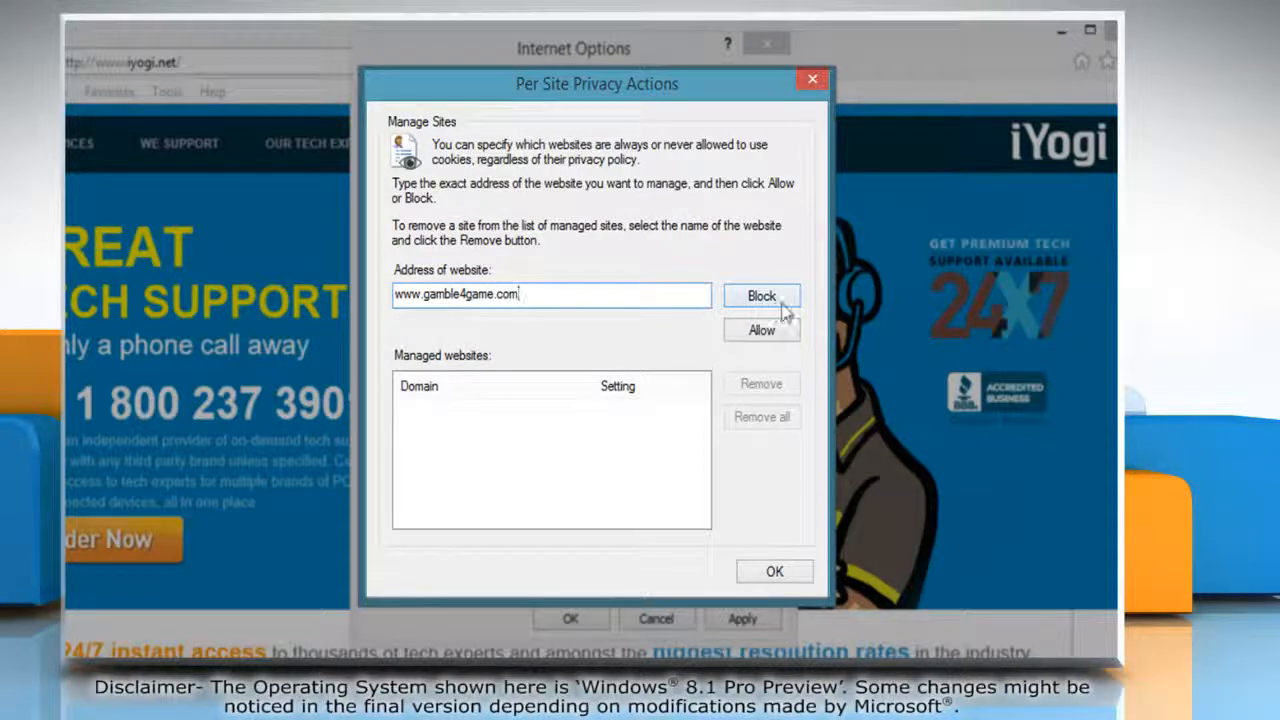
{"action": "left_click", "coordinate": [761, 295]}
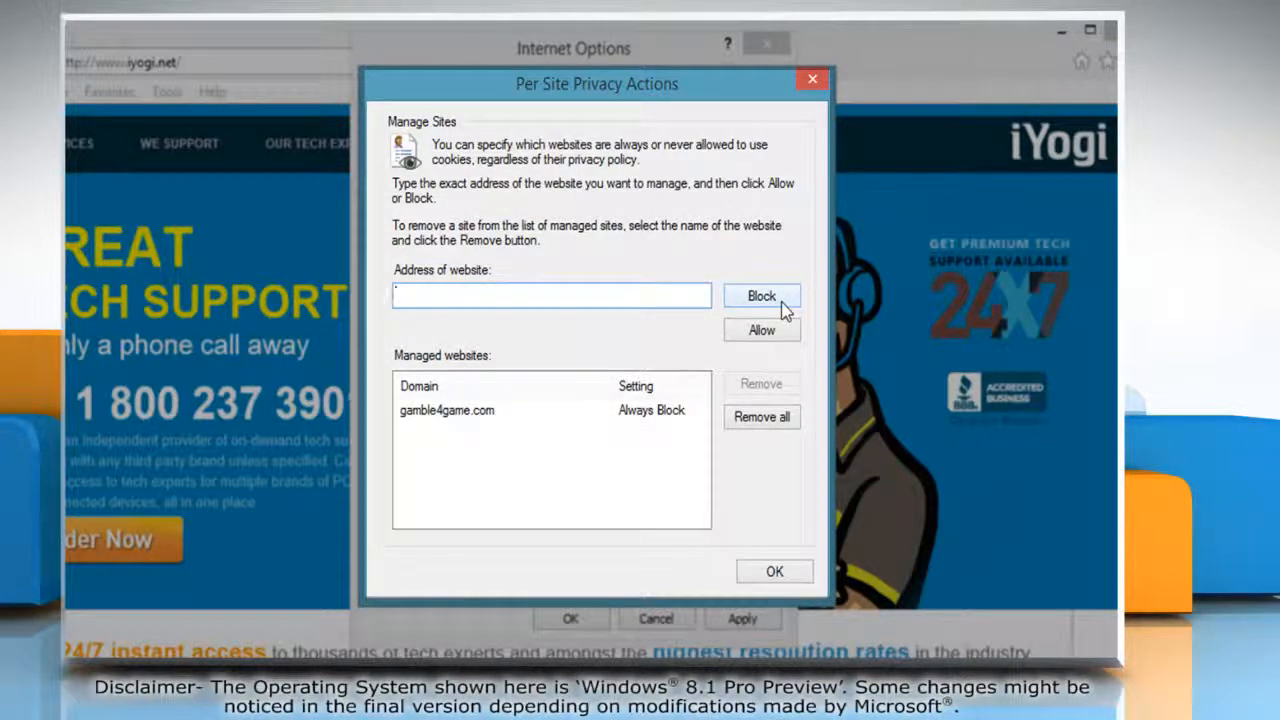
{"action": "type", "text": "www.iyogi.net"}
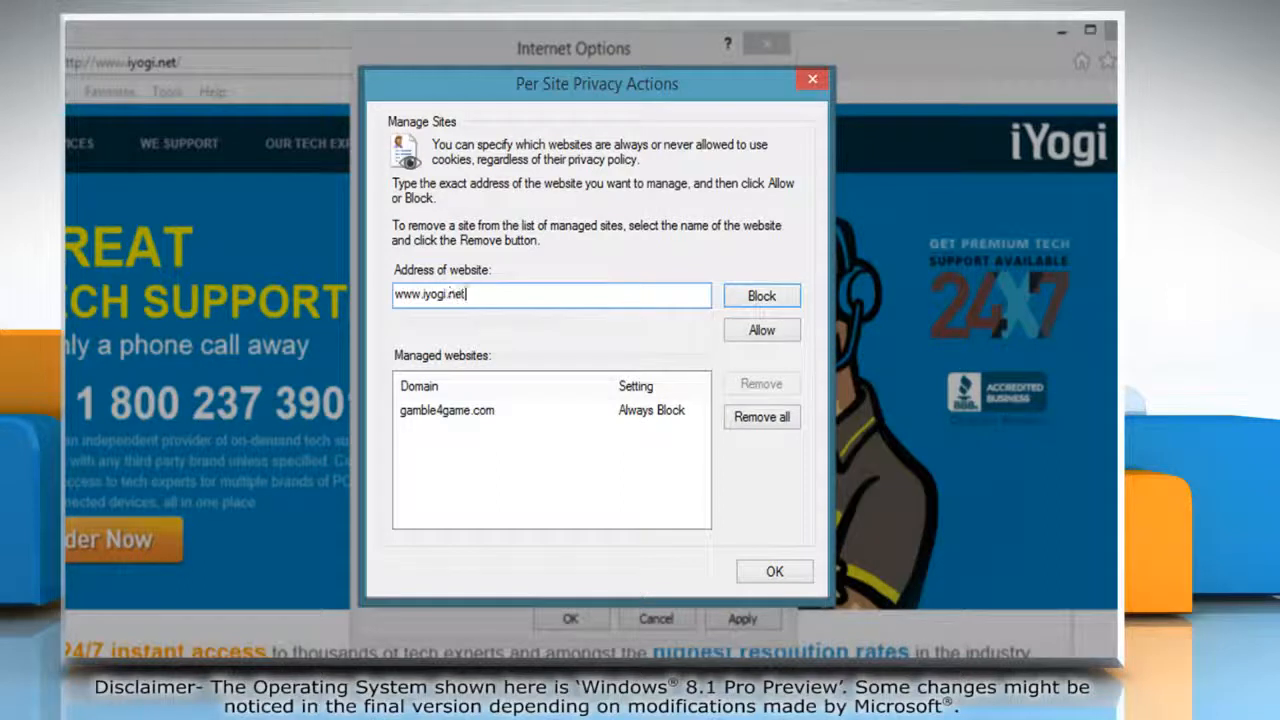
{"action": "left_click", "coordinate": [761, 330]}
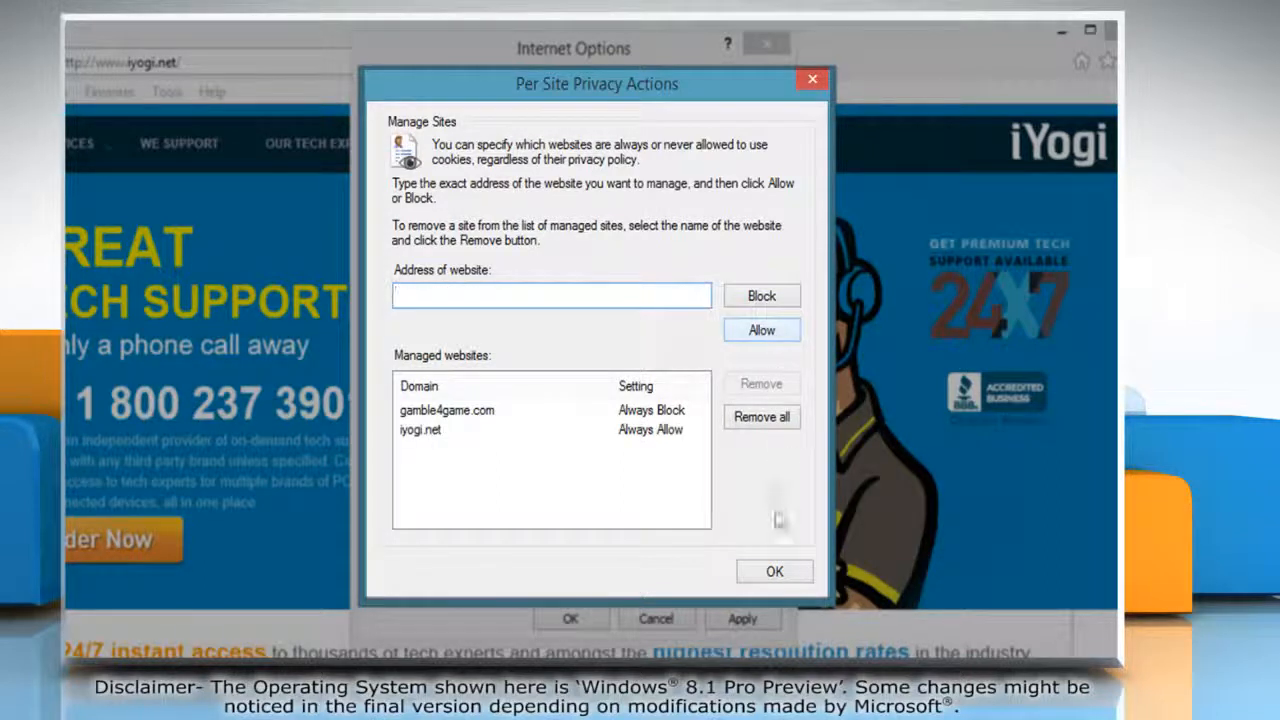
{"action": "left_click", "coordinate": [774, 571]}
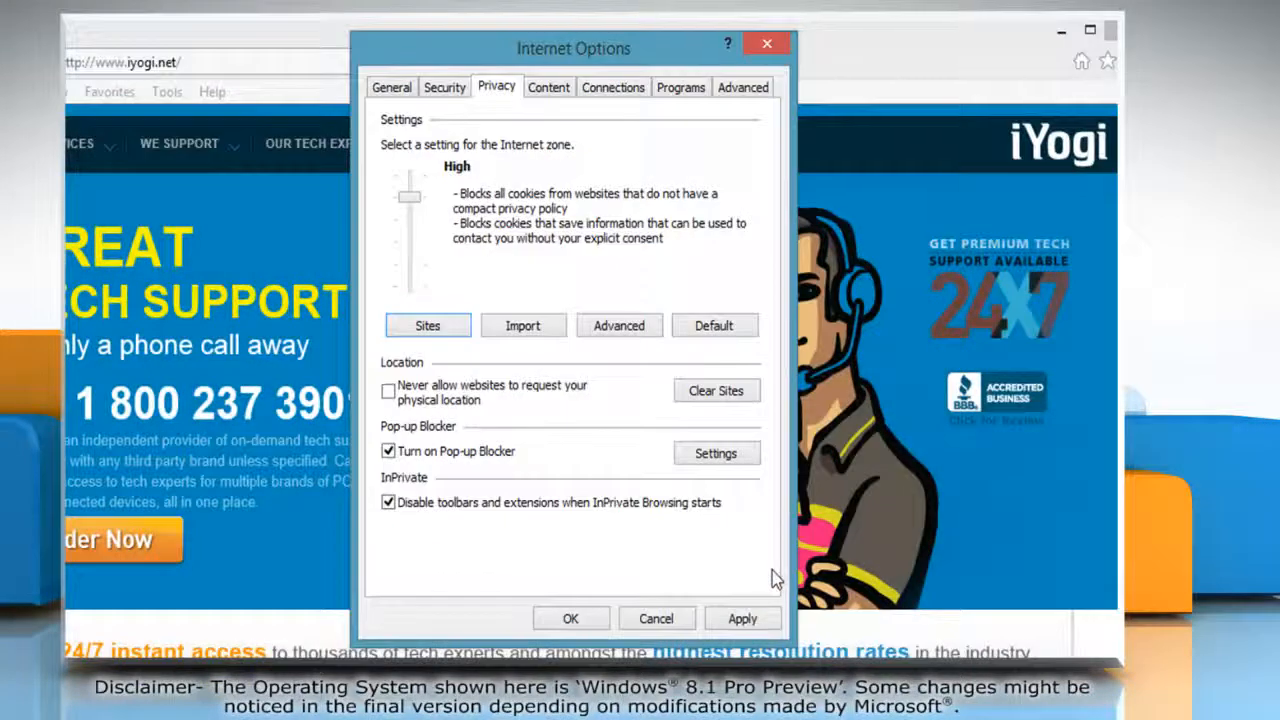